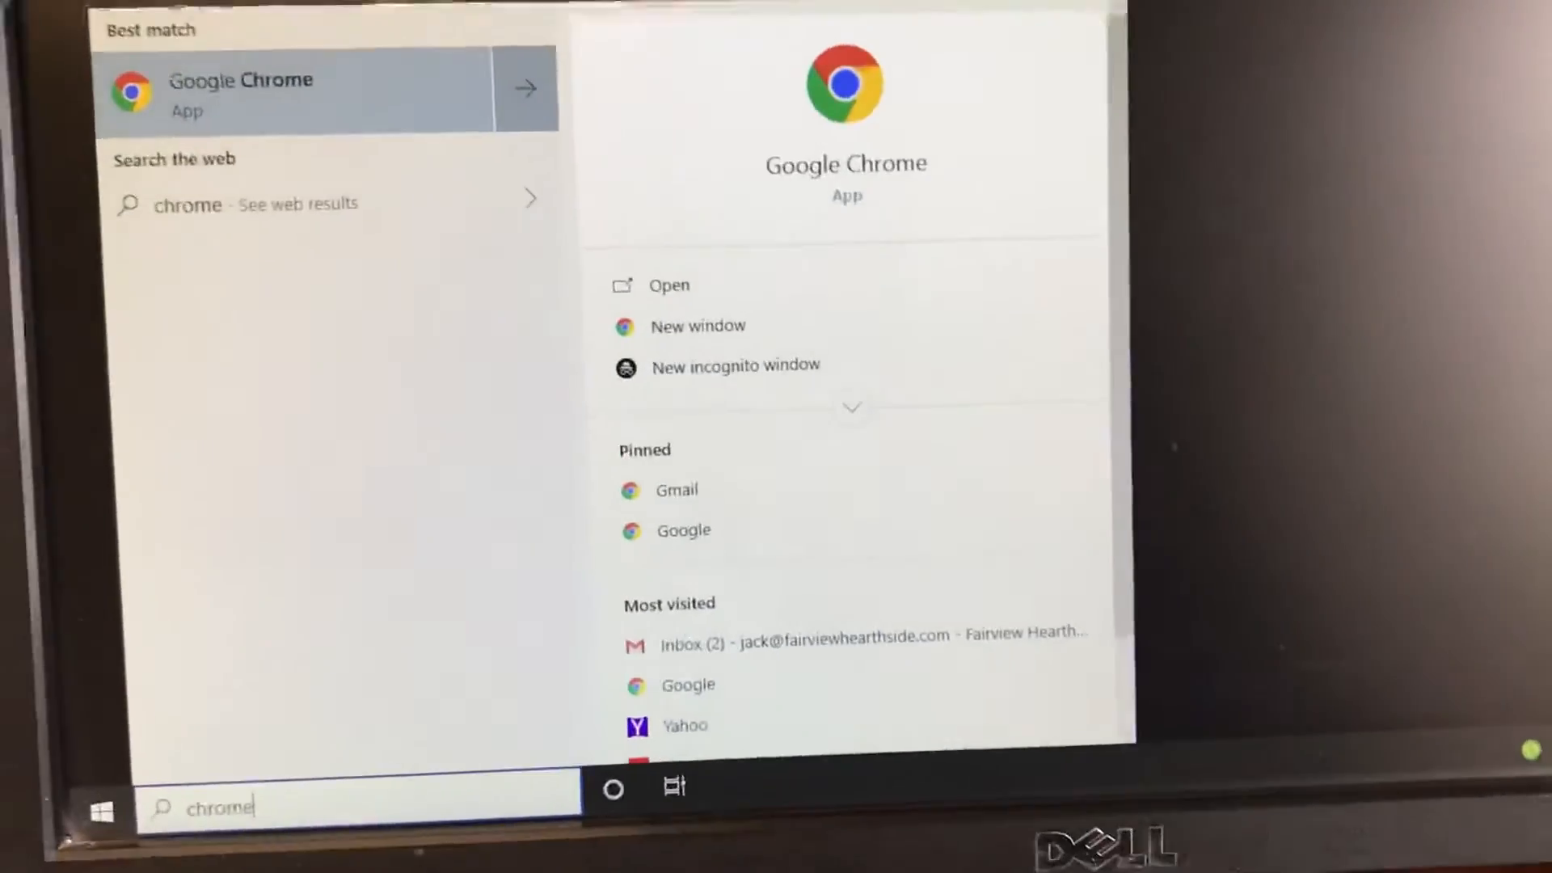
# - Launch Google Chrome from the Start menu's Best match result
pyautogui.click(242, 85)
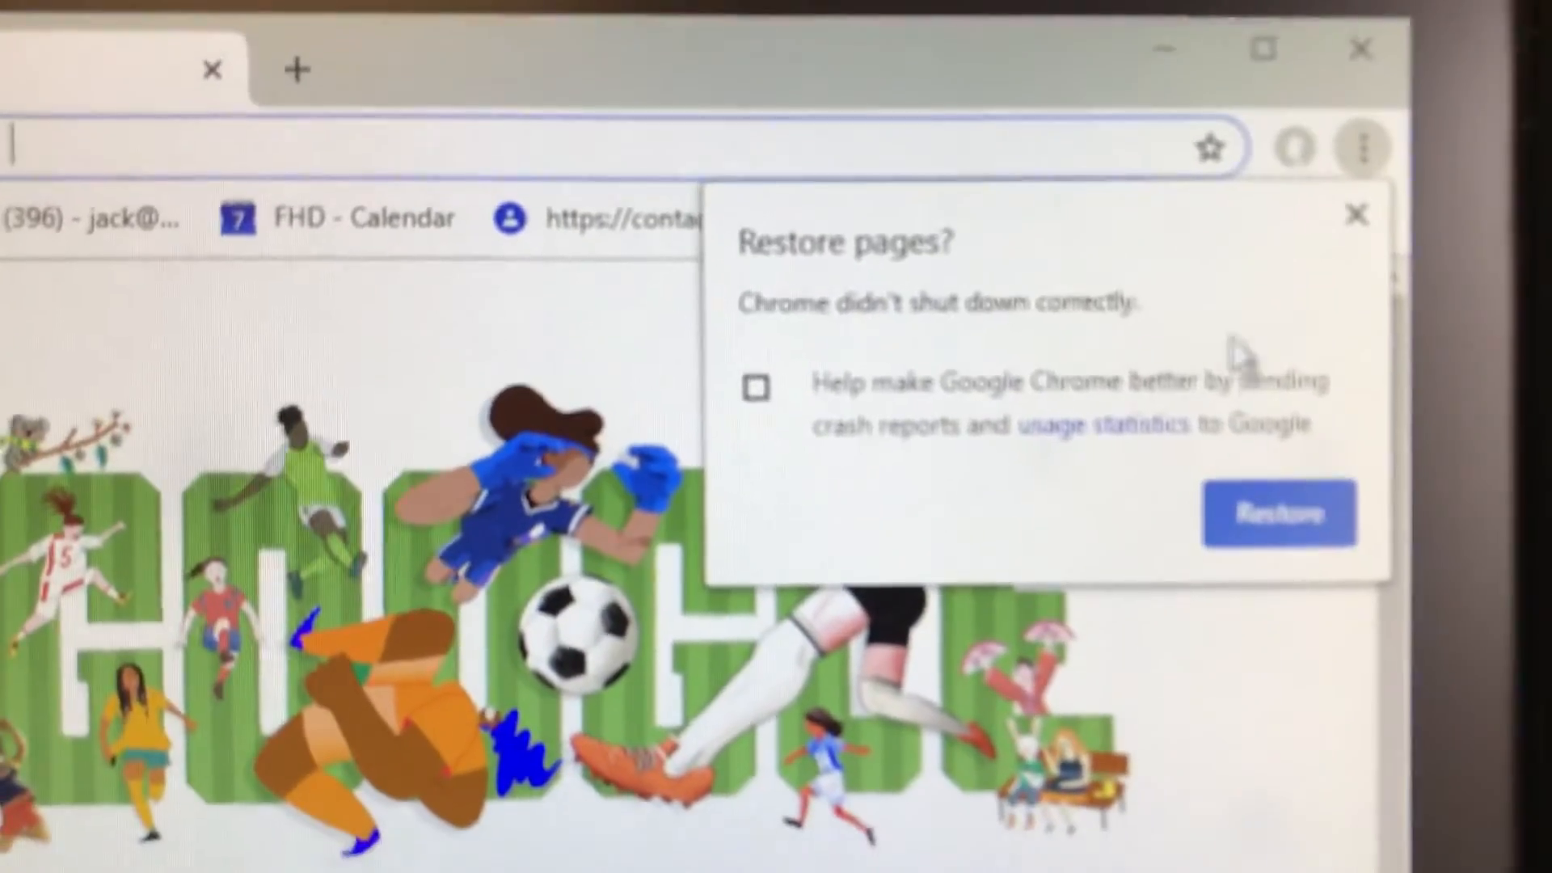
# - Dismiss the 'Restore pages?' bubble so the New Tab page remains
pyautogui.click(1358, 215)
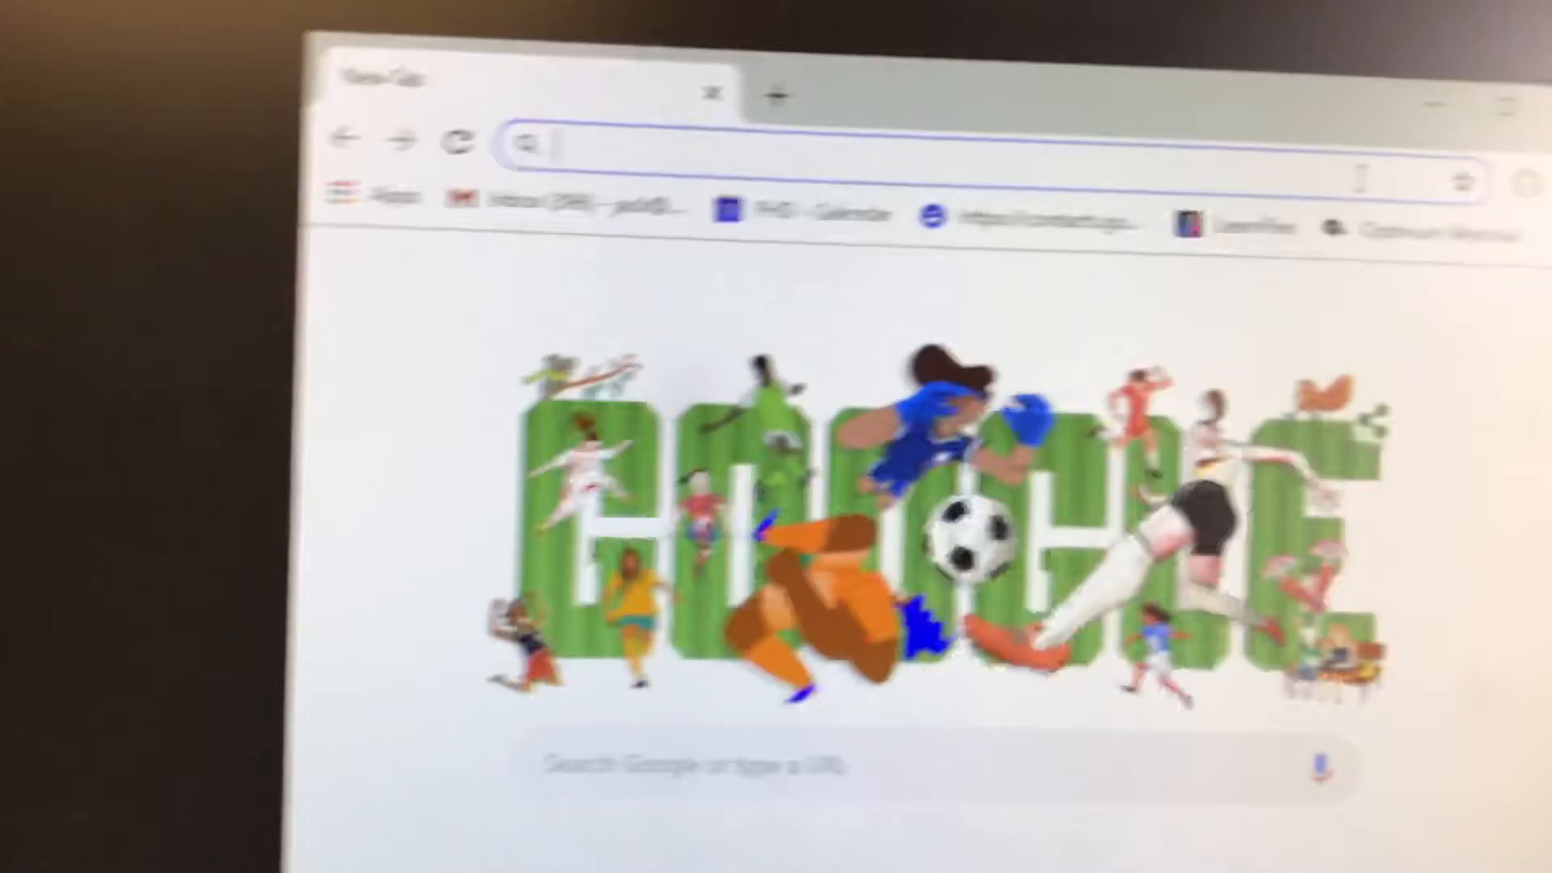
# - Navigate to yahoo.com from the address bar
pyautogui.write('yahoo.com')
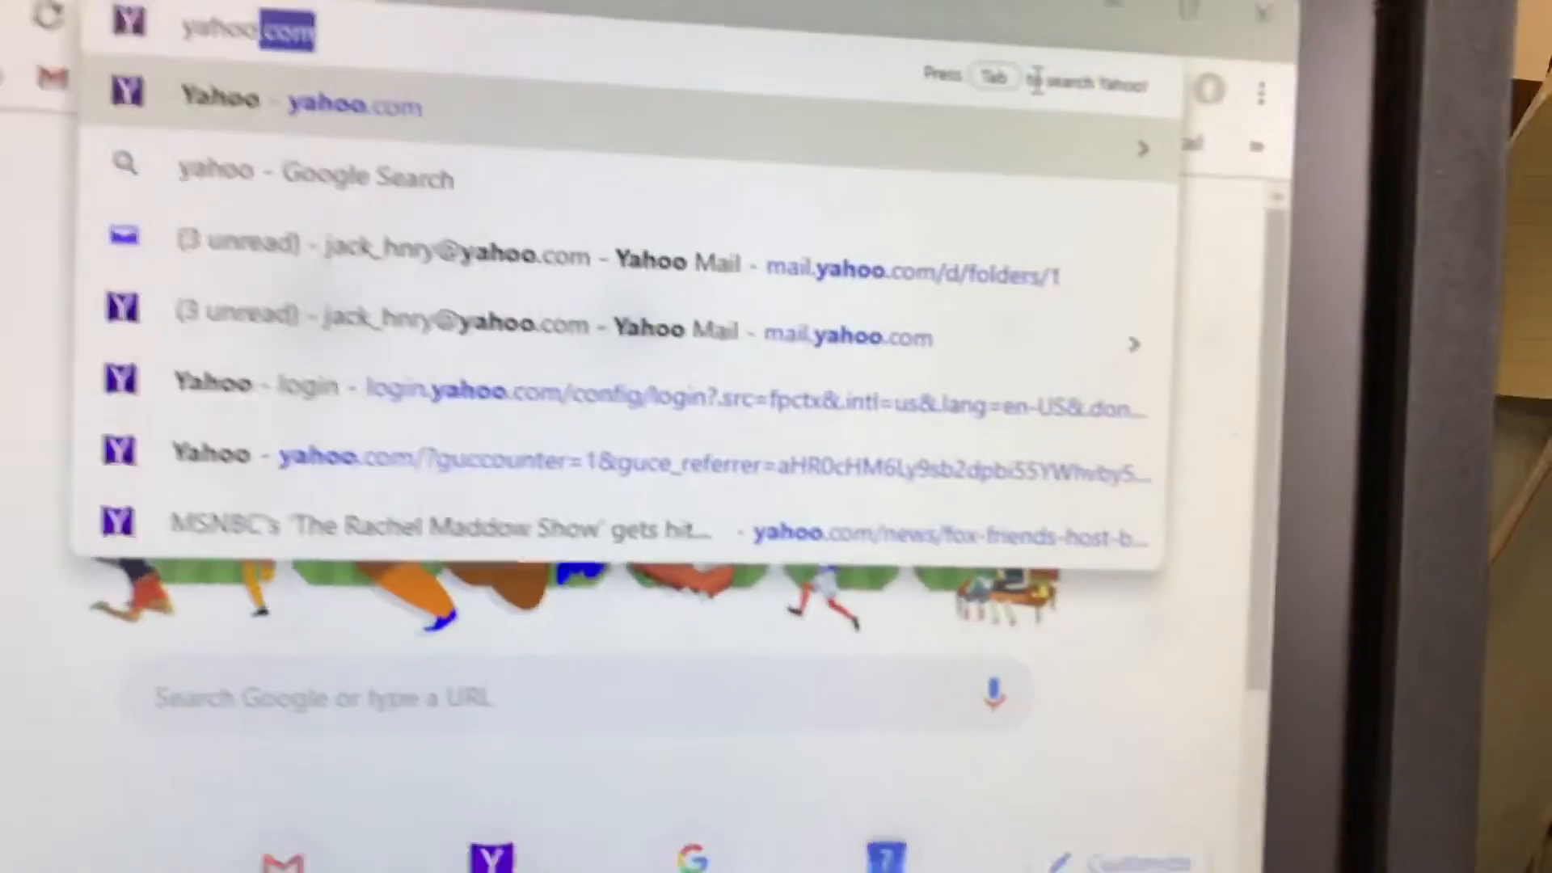
pyautogui.press('Enter')
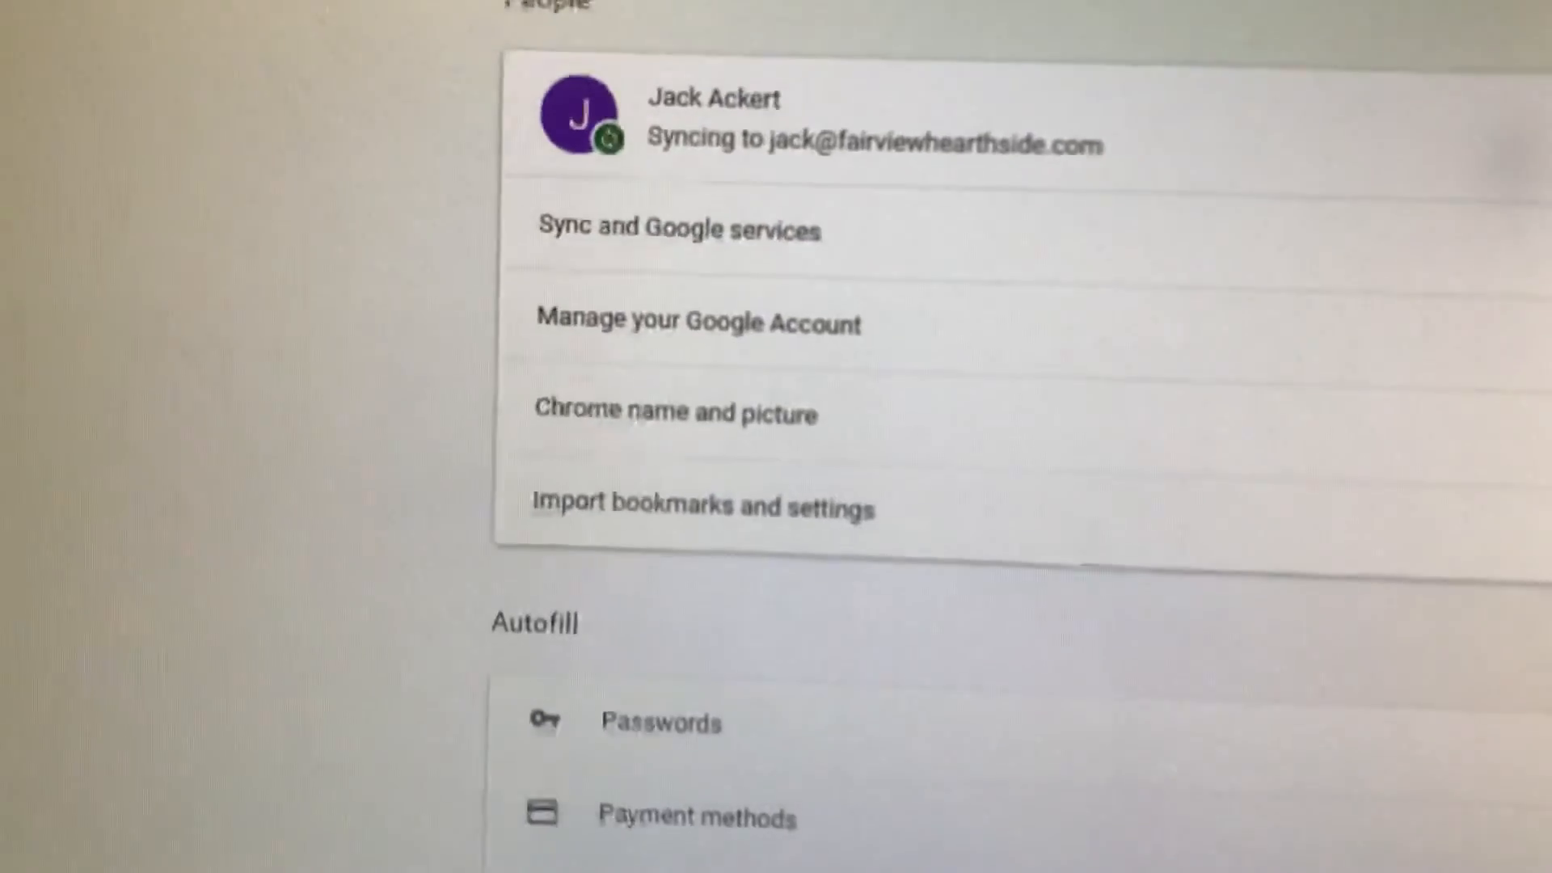
# - Scroll the Settings page down to the Reset and clean up section
pyautogui.scroll(-3)
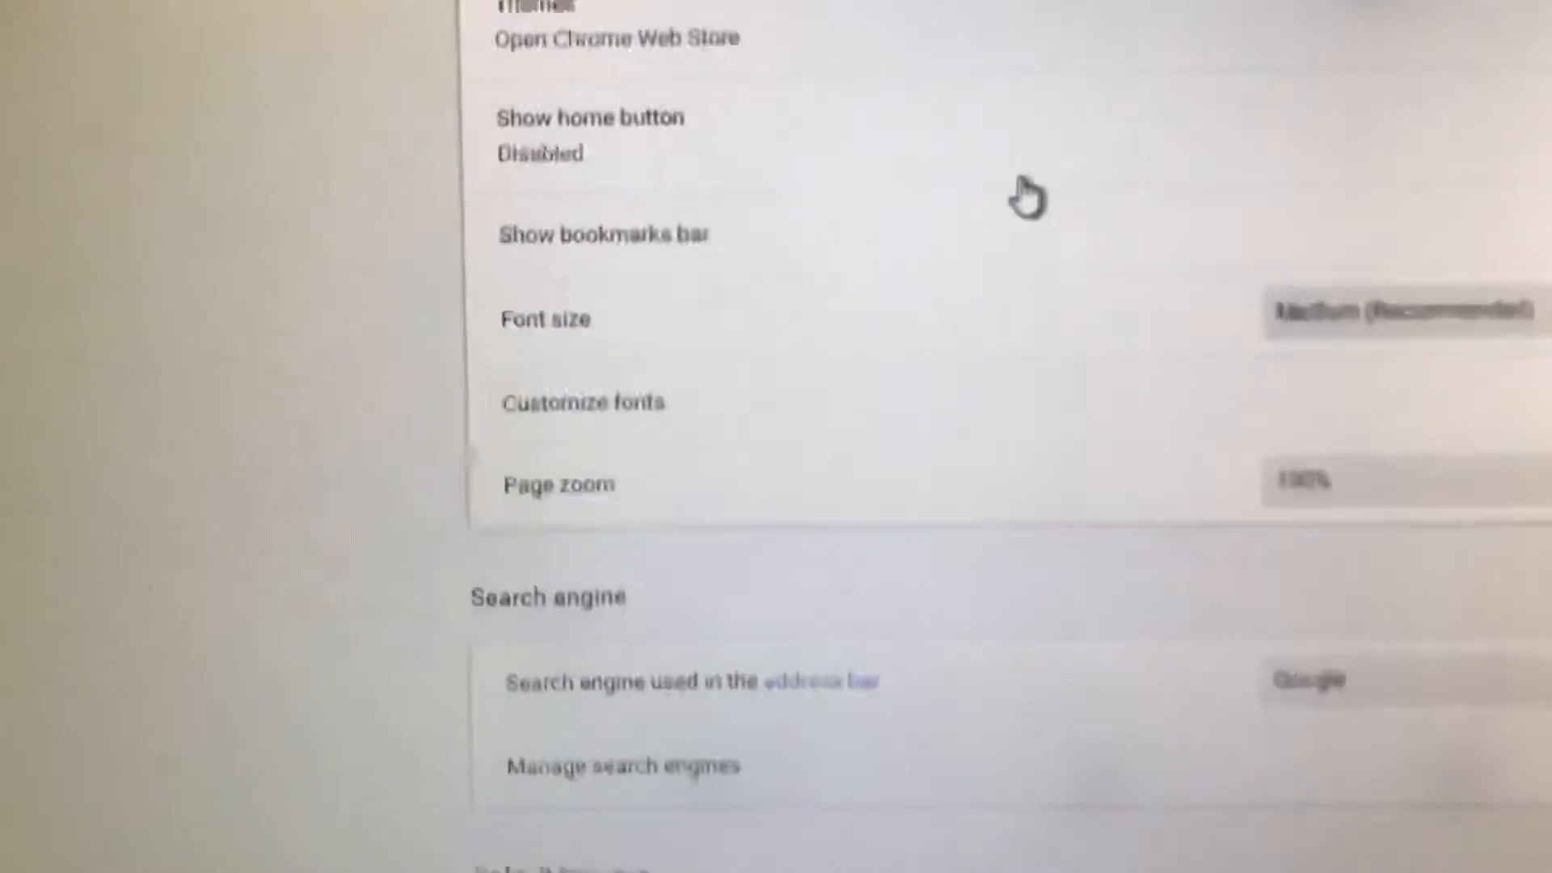
pyautogui.scroll(-3)
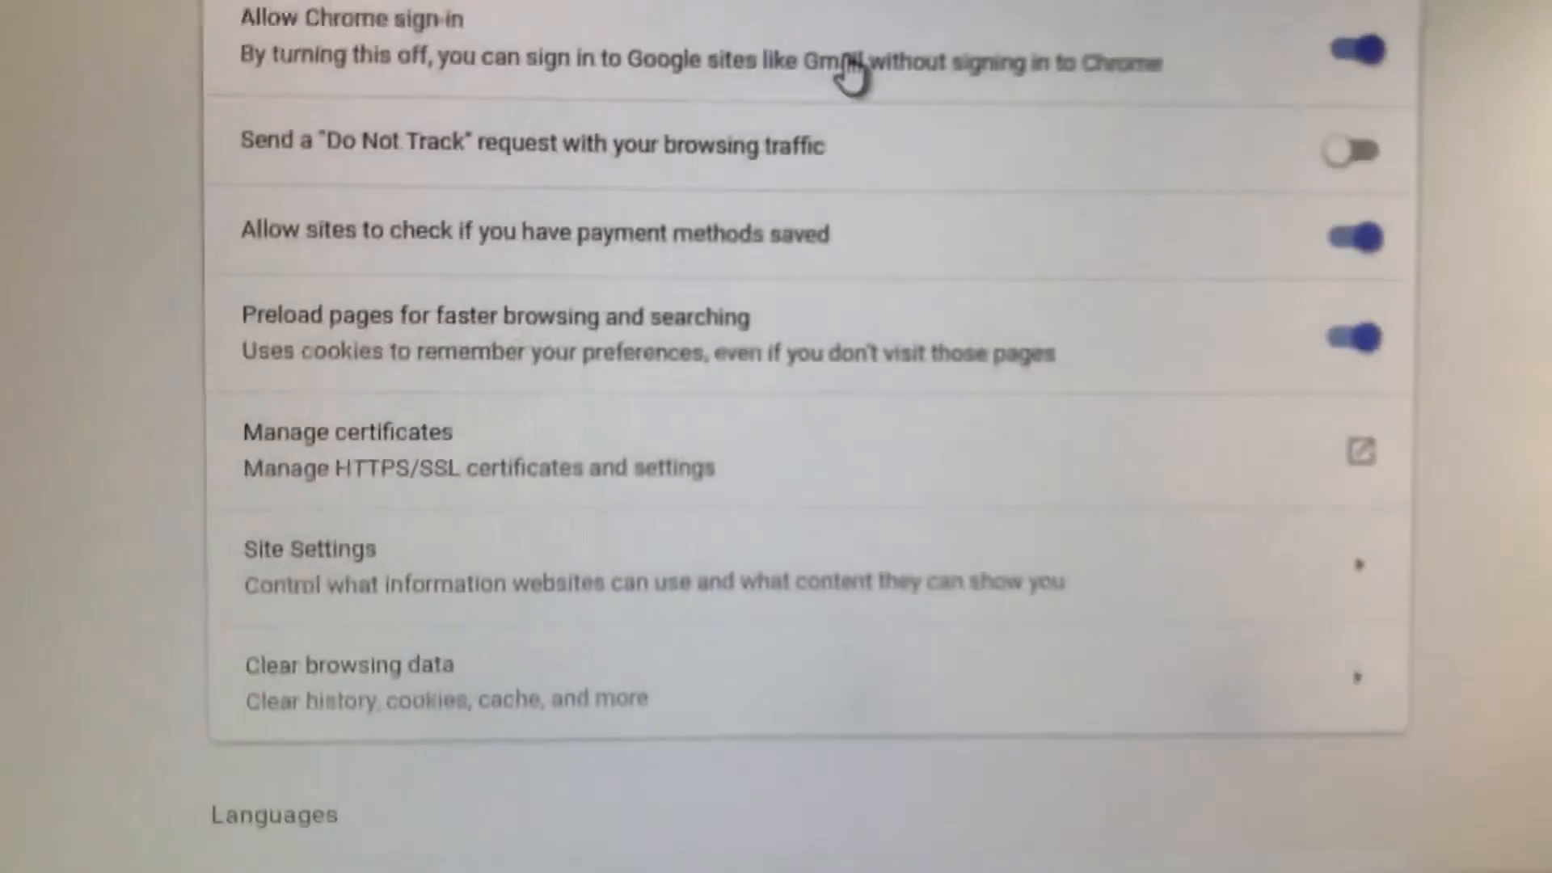
pyautogui.scroll(-3)
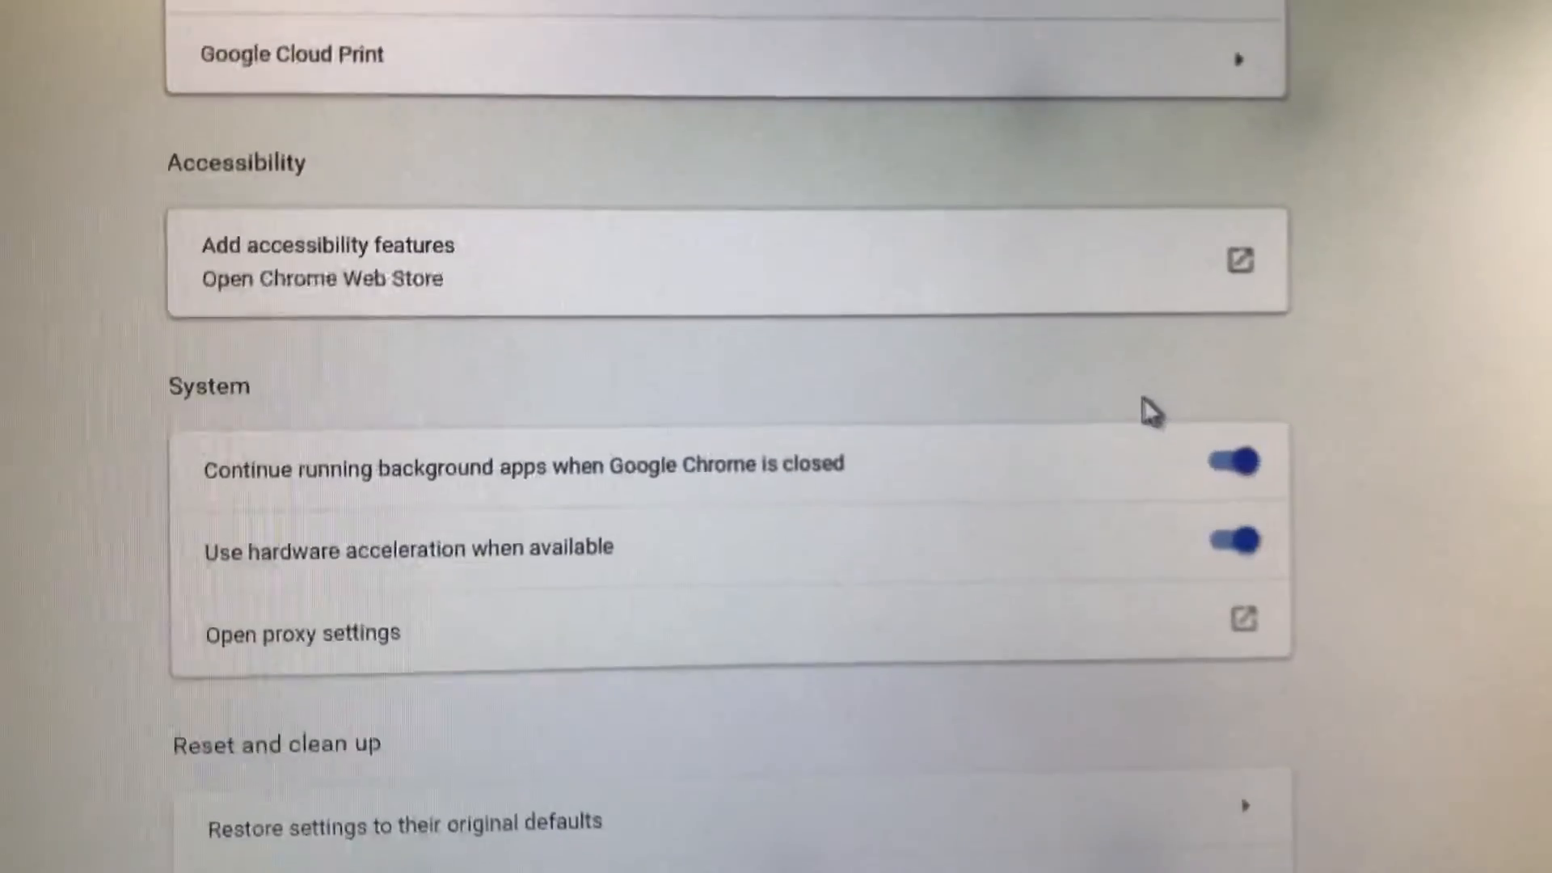
pyautogui.scroll(-3)
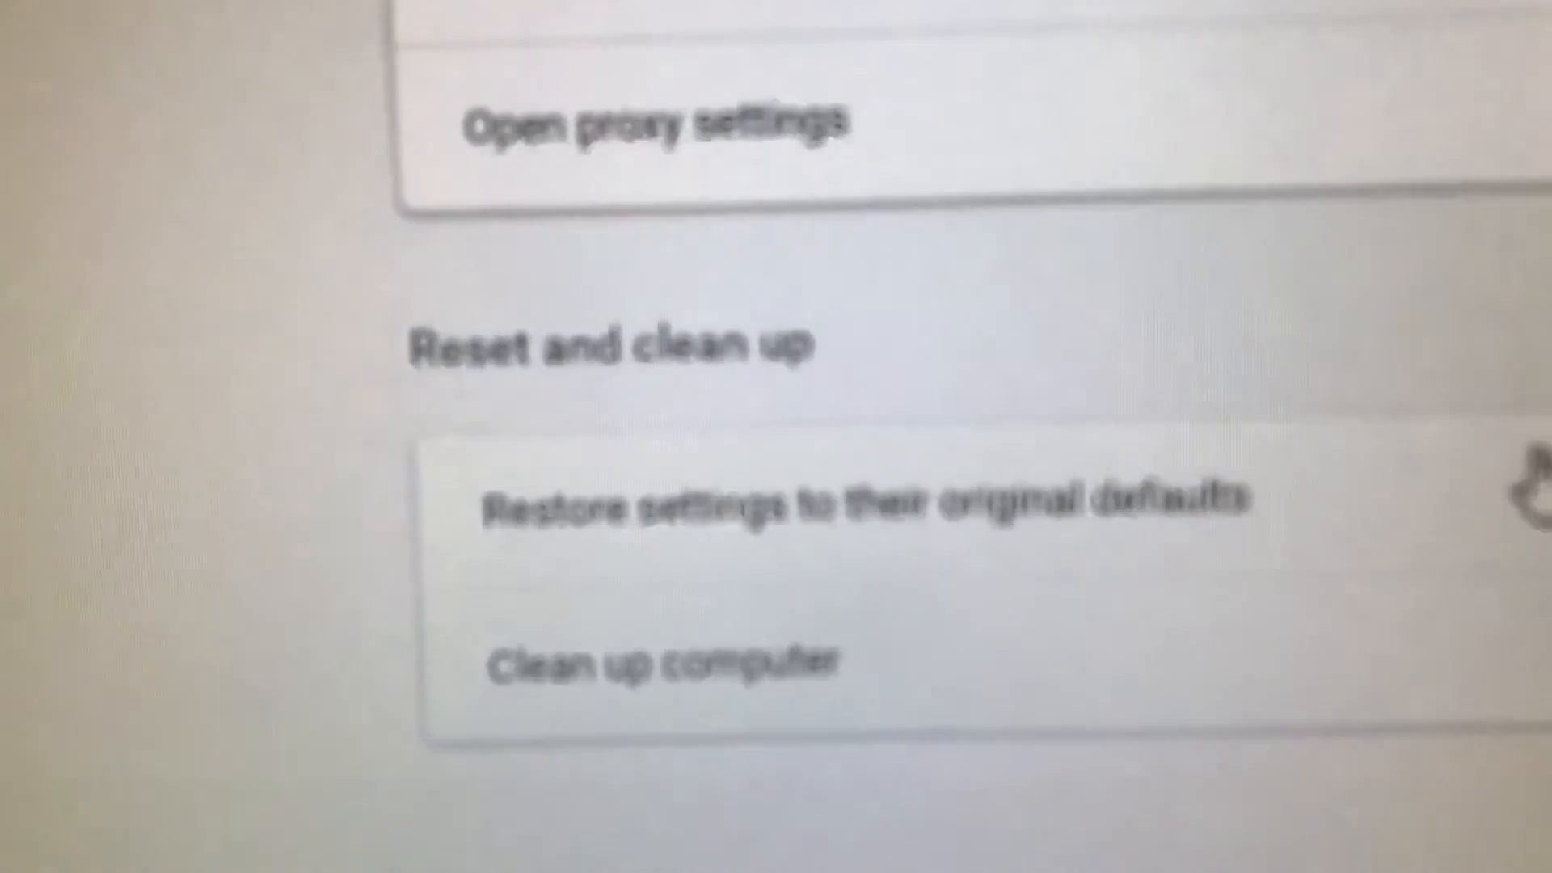